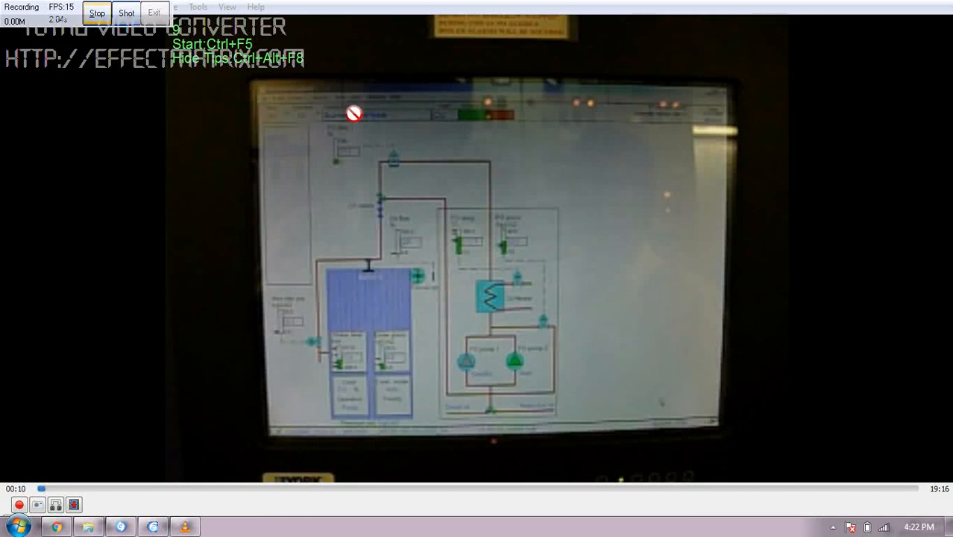
{"action": "mouse_move", "coordinate": [462, 112]}
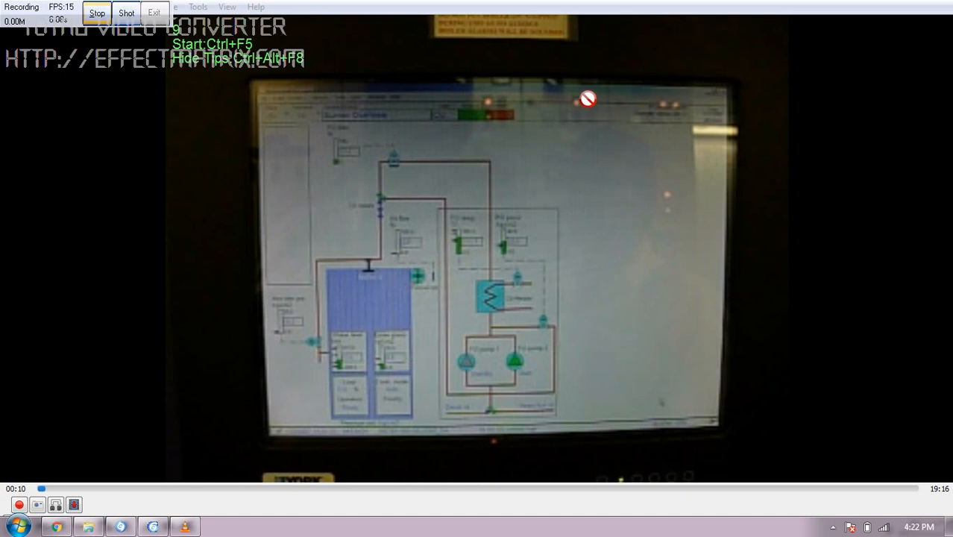
{"action": "mouse_move", "coordinate": [590, 158]}
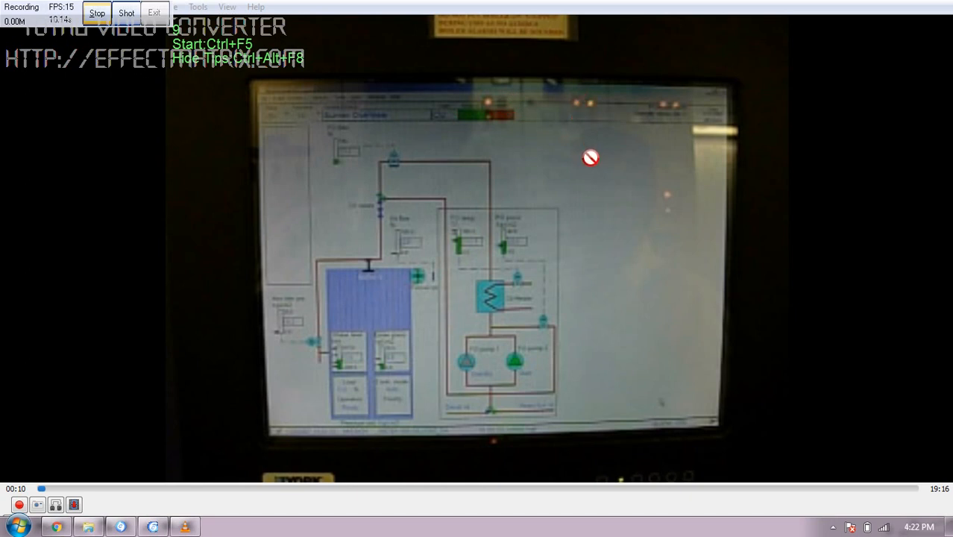
{"action": "mouse_move", "coordinate": [263, 136]}
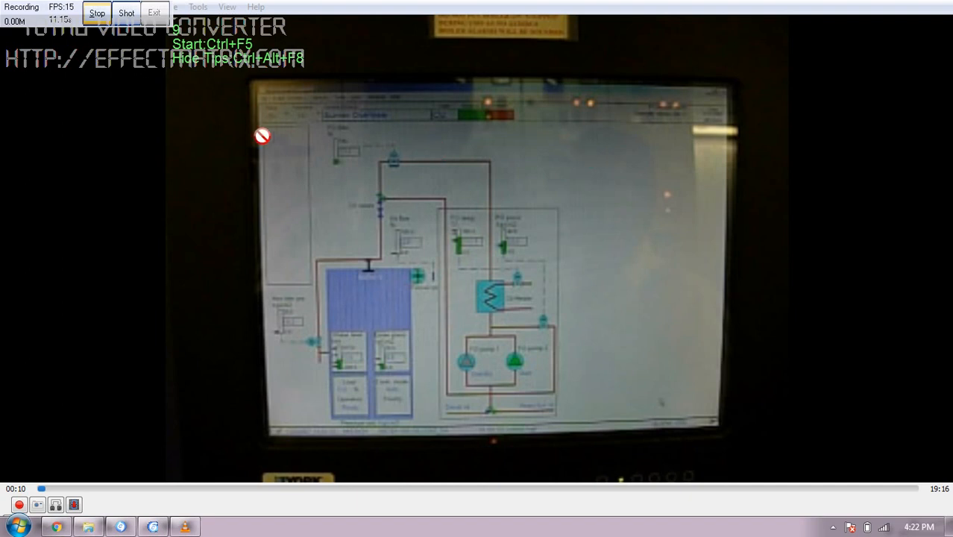
{"action": "mouse_move", "coordinate": [701, 423]}
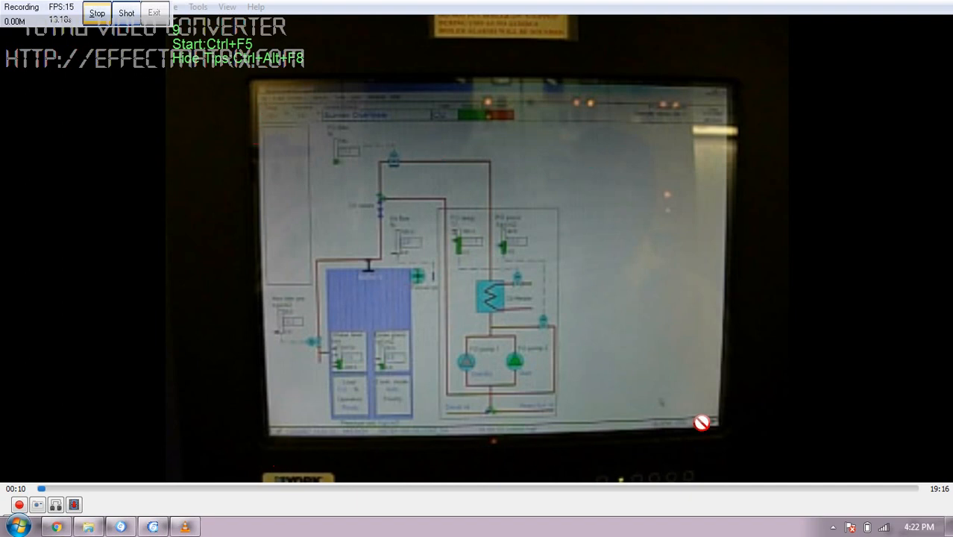
{"action": "mouse_move", "coordinate": [703, 135]}
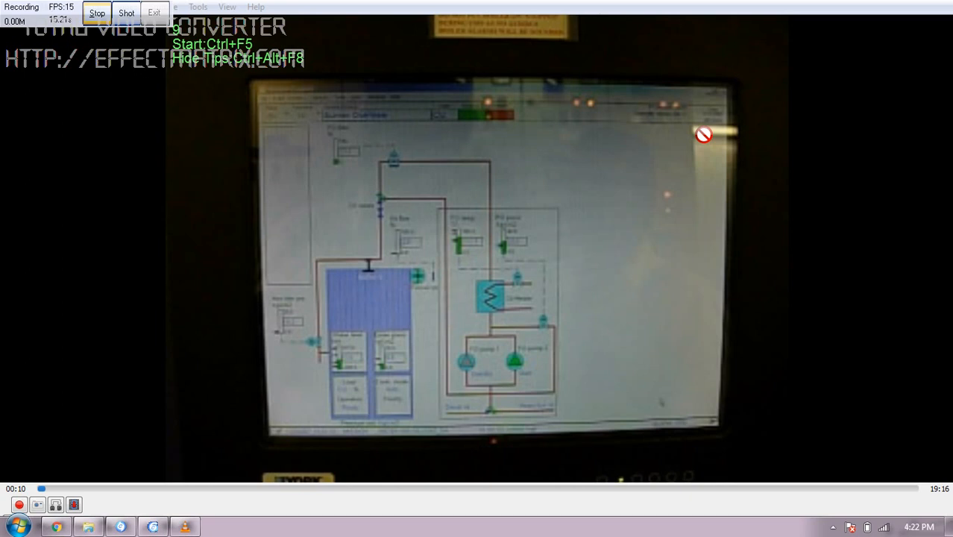
{"action": "mouse_move", "coordinate": [303, 232]}
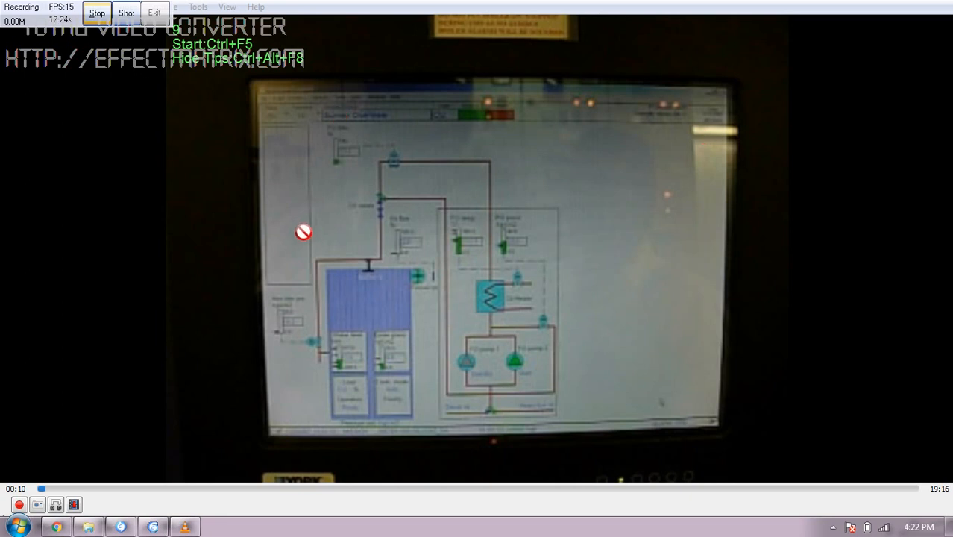
{"action": "mouse_move", "coordinate": [349, 158]}
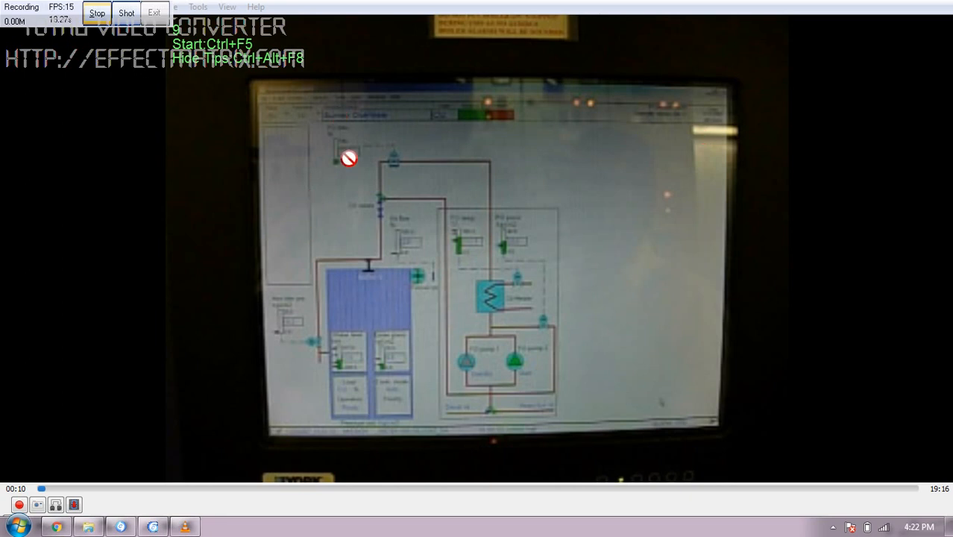
{"action": "mouse_move", "coordinate": [621, 344]}
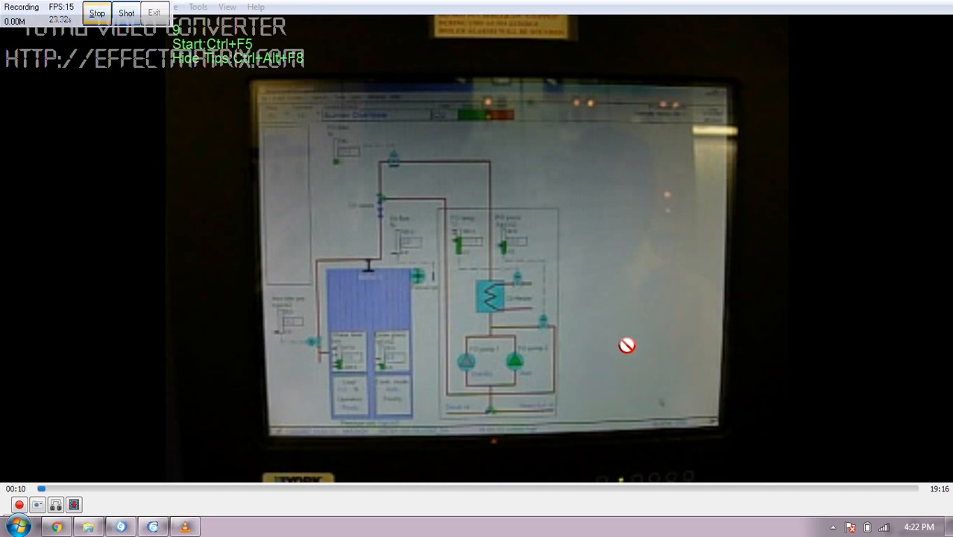
{"action": "mouse_move", "coordinate": [434, 397]}
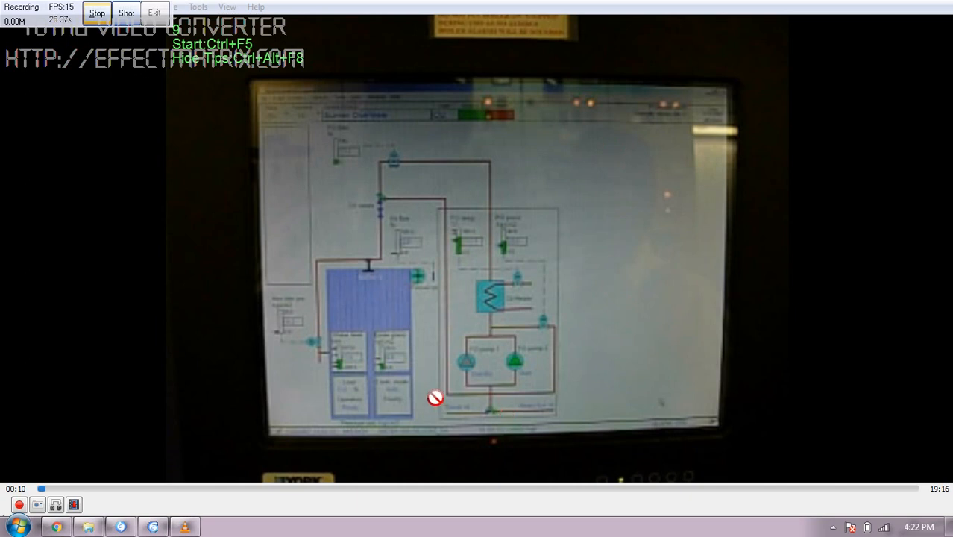
{"action": "mouse_move", "coordinate": [426, 327]}
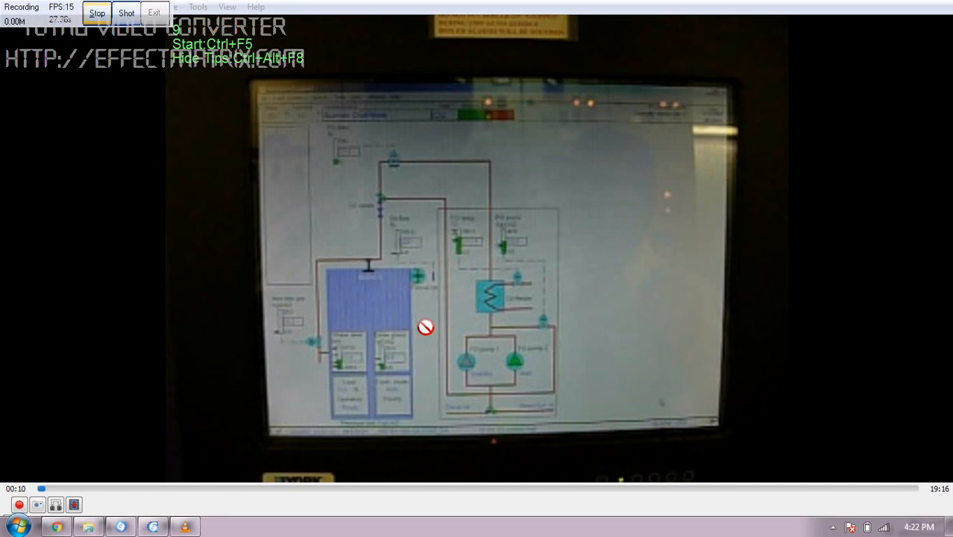
{"action": "mouse_move", "coordinate": [417, 326]}
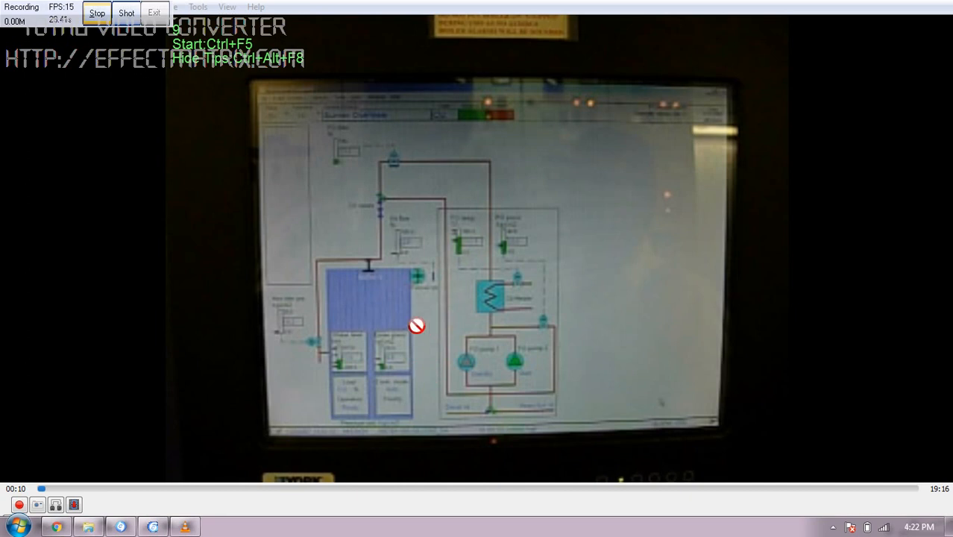
{"action": "mouse_move", "coordinate": [325, 392]}
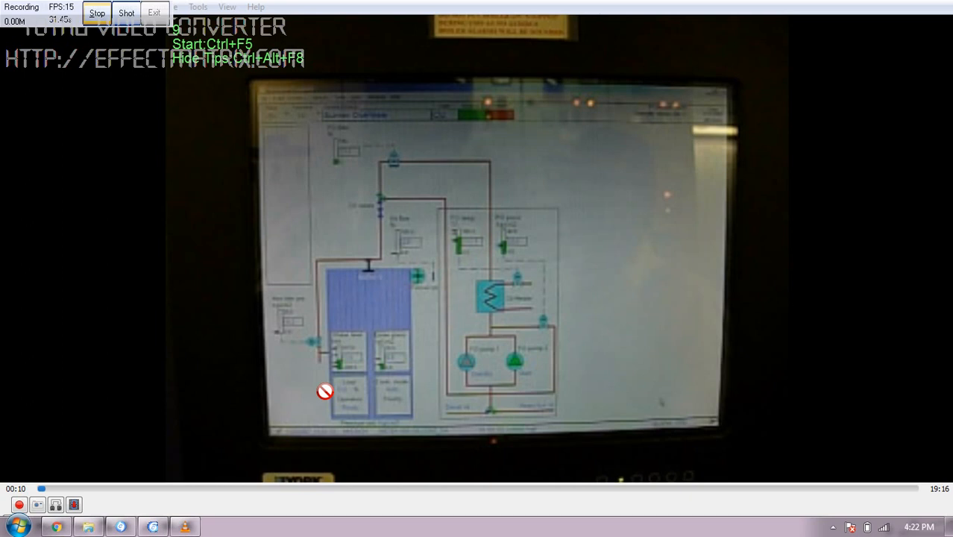
{"action": "mouse_move", "coordinate": [431, 299]}
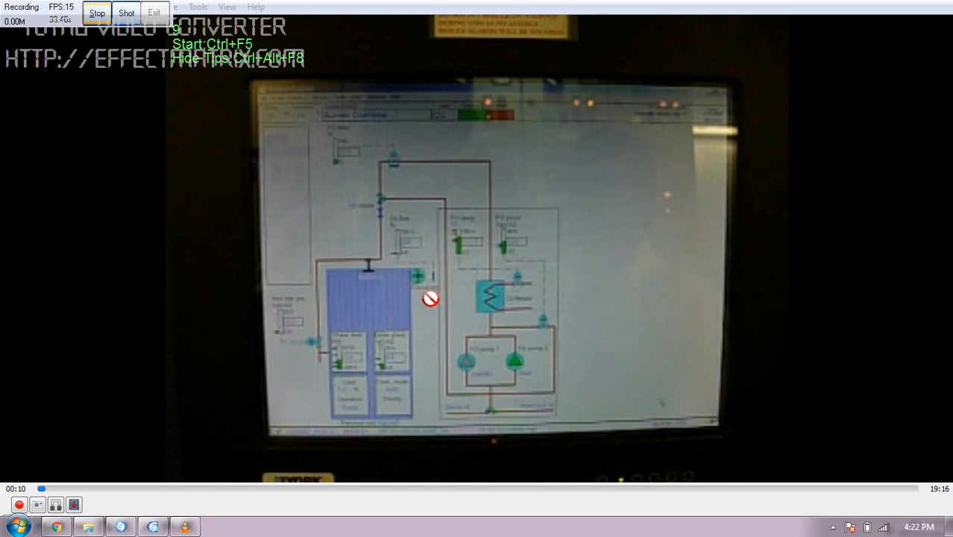
{"action": "mouse_move", "coordinate": [422, 298]}
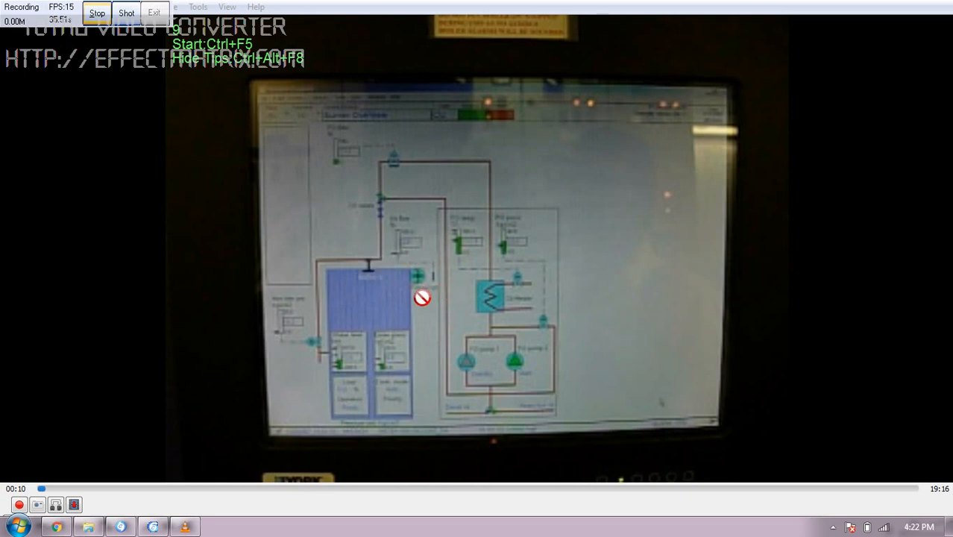
{"action": "mouse_move", "coordinate": [524, 371]}
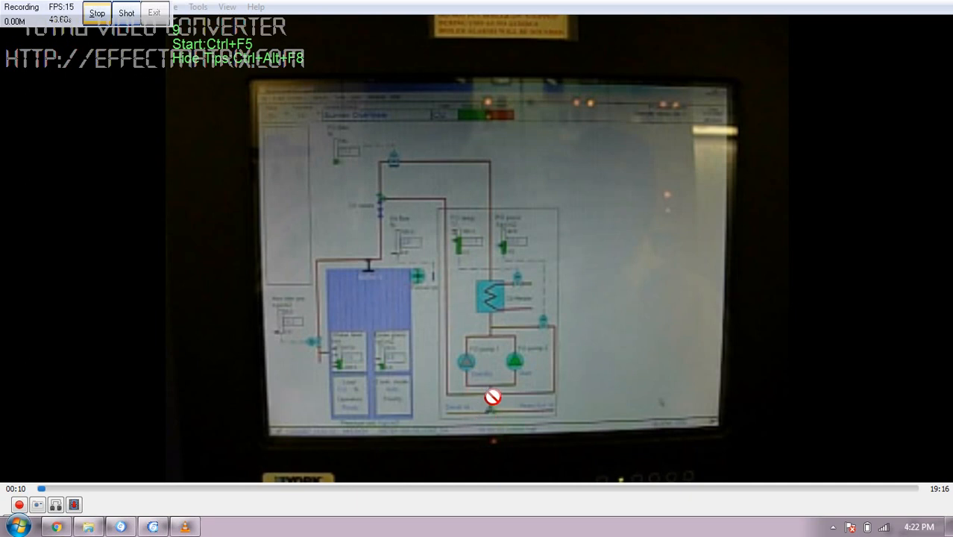
{"action": "mouse_move", "coordinate": [480, 330]}
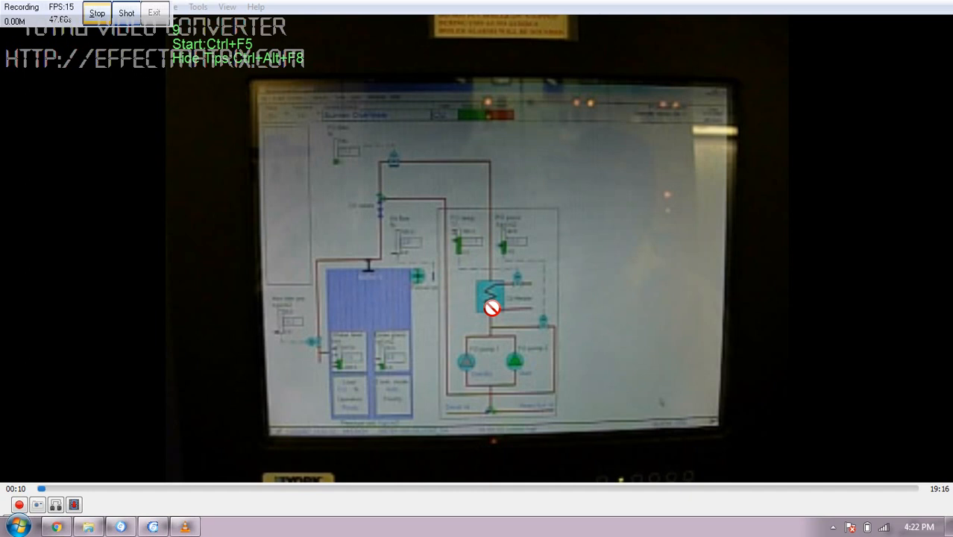
{"action": "mouse_move", "coordinate": [499, 301]}
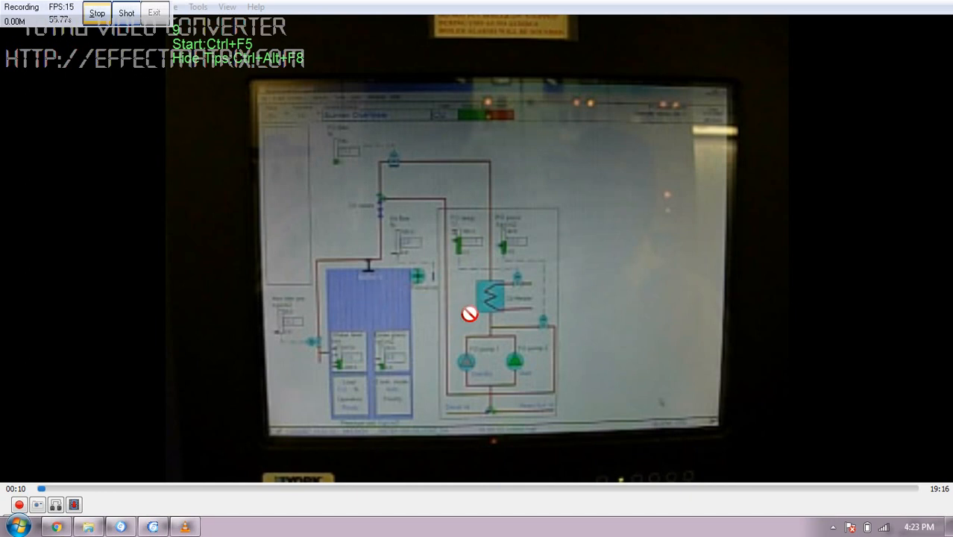
{"action": "mouse_move", "coordinate": [462, 250]}
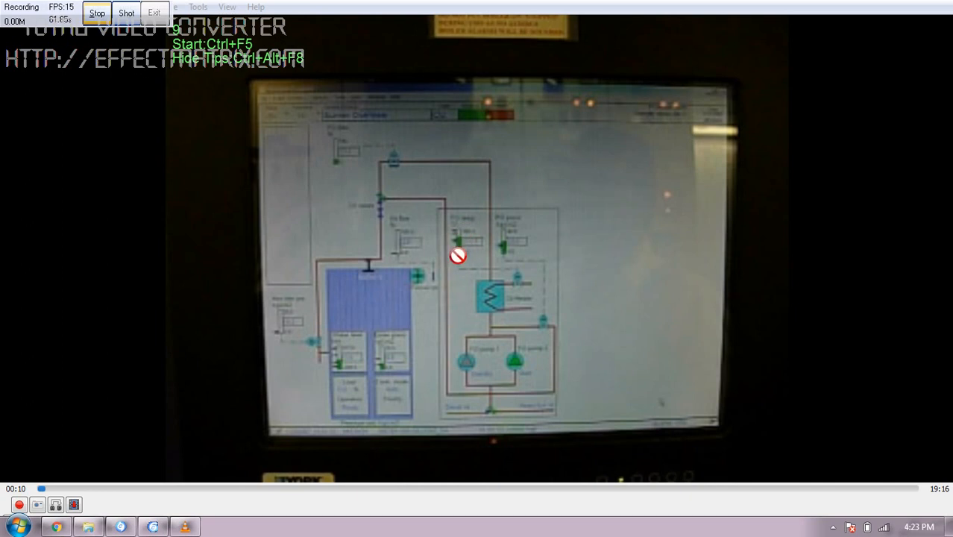
{"action": "mouse_move", "coordinate": [476, 256]}
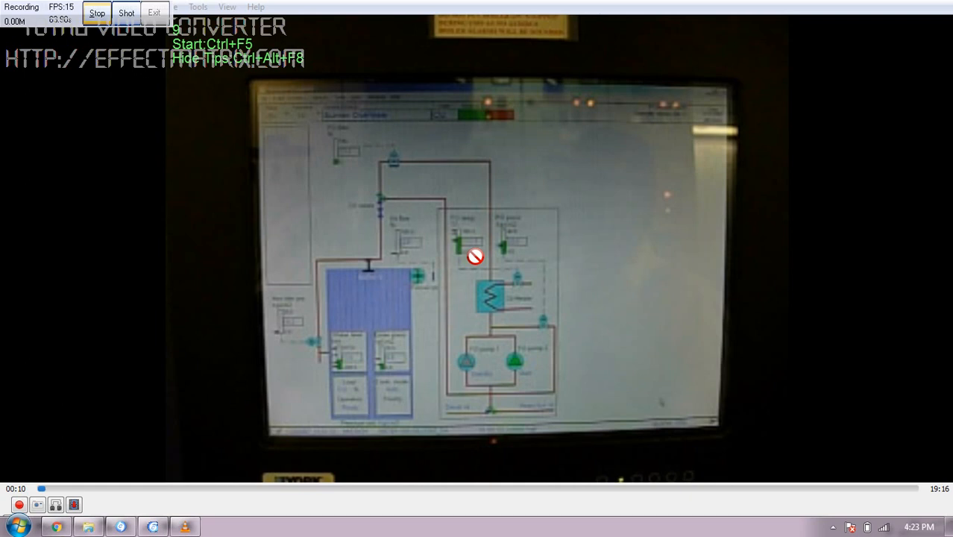
{"action": "mouse_move", "coordinate": [515, 237]}
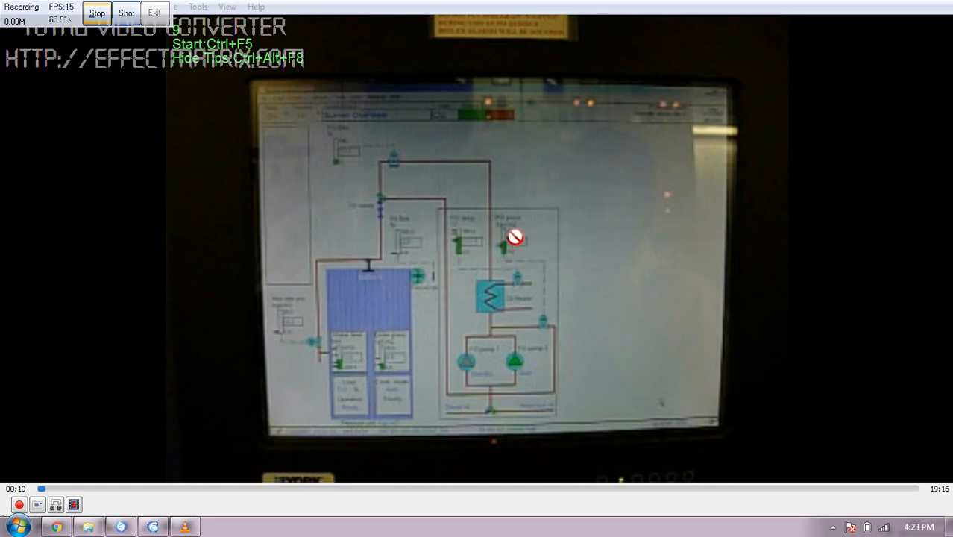
{"action": "mouse_move", "coordinate": [509, 241]}
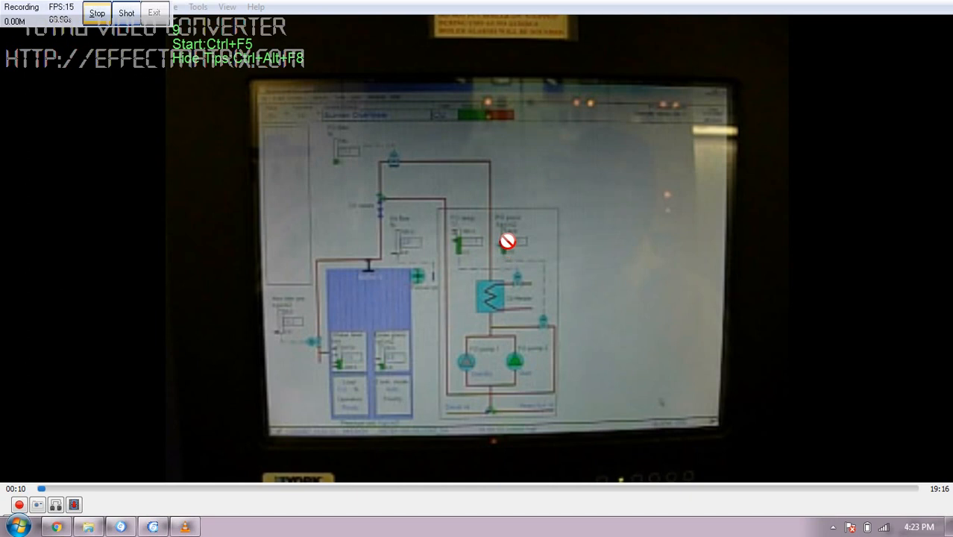
{"action": "mouse_move", "coordinate": [496, 244]}
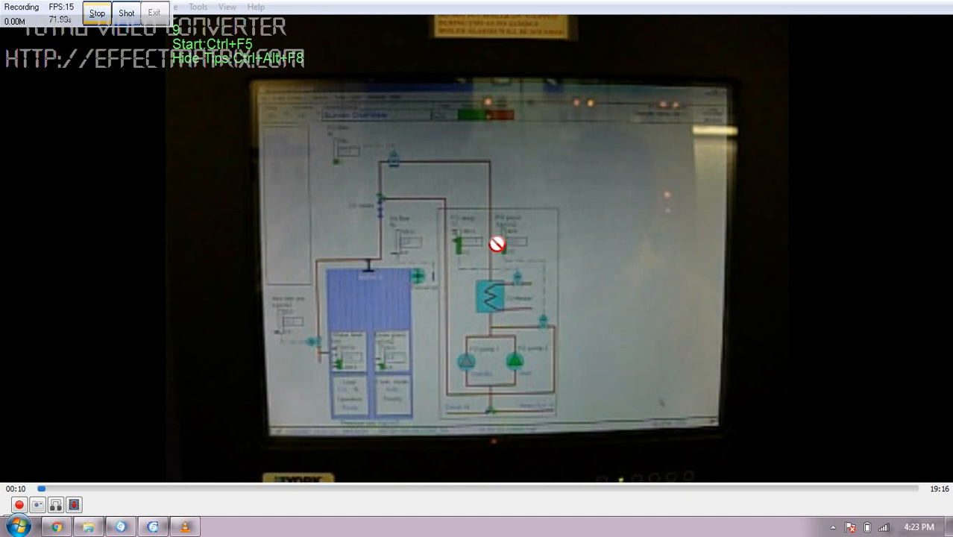
{"action": "mouse_move", "coordinate": [386, 163]}
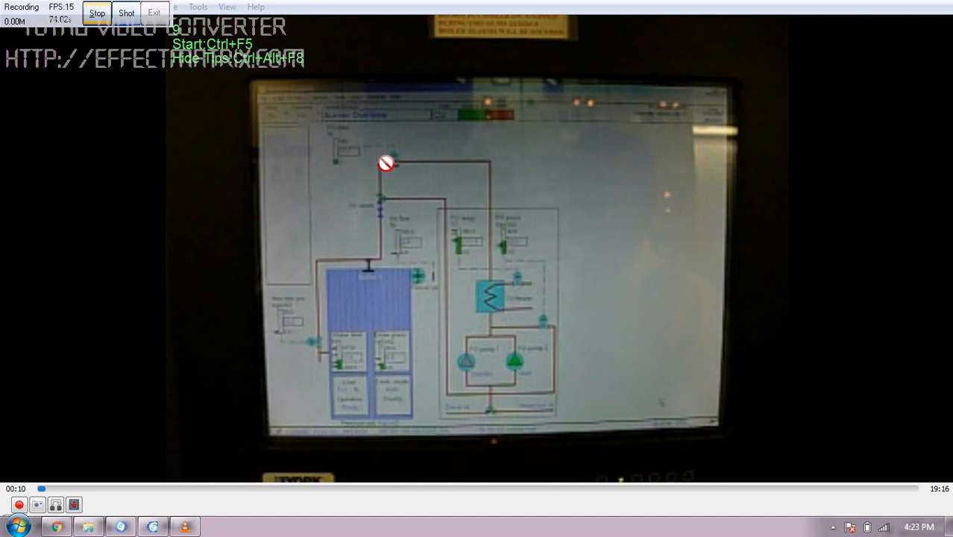
{"action": "mouse_move", "coordinate": [391, 167]}
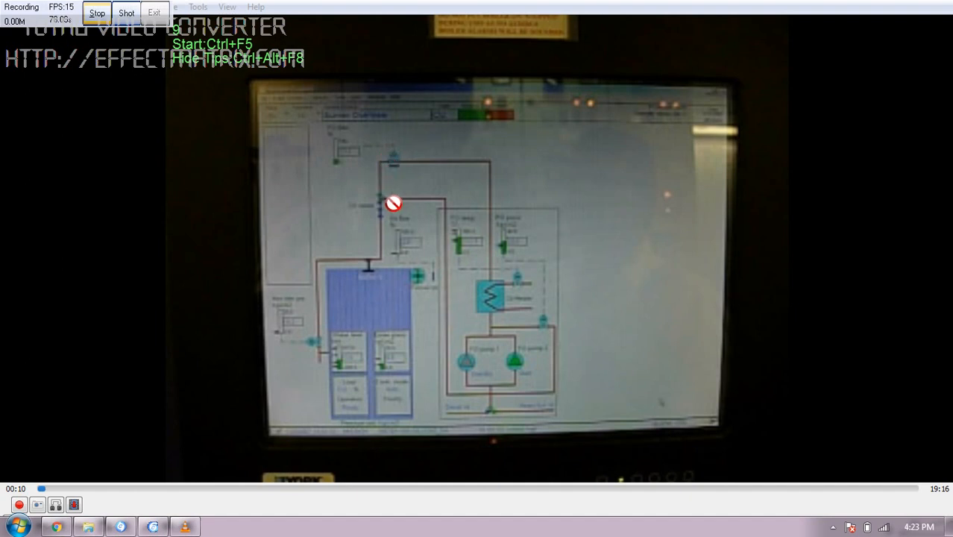
{"action": "mouse_move", "coordinate": [386, 319]}
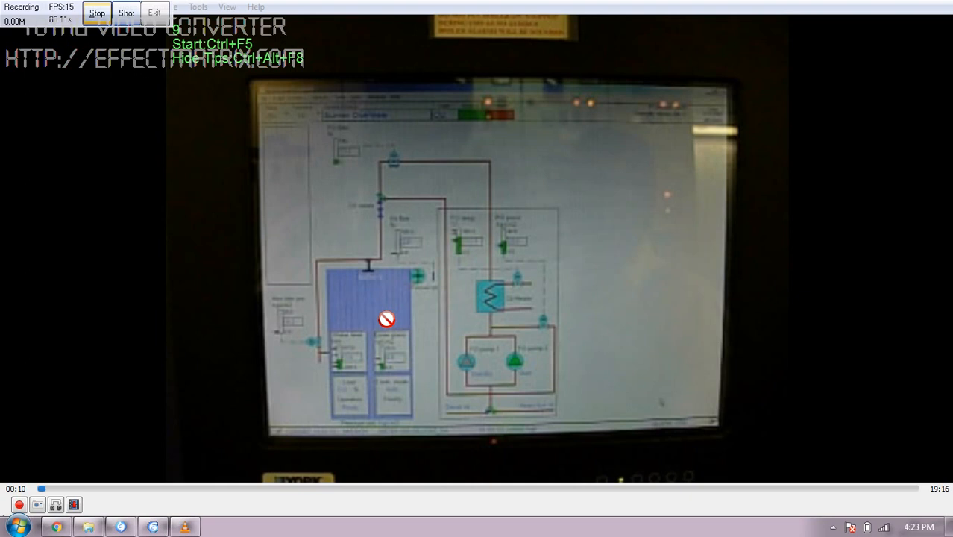
{"action": "mouse_move", "coordinate": [391, 164]}
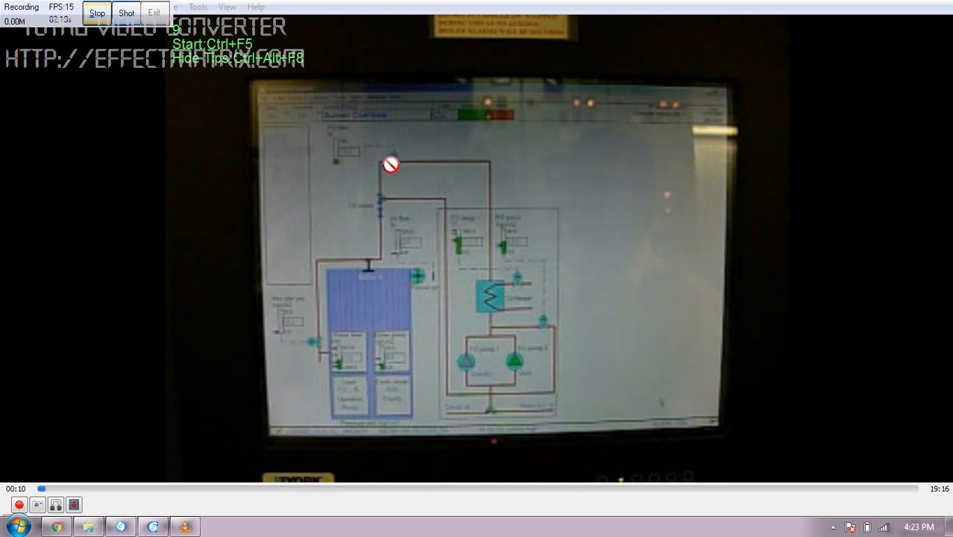
{"action": "mouse_move", "coordinate": [474, 390]}
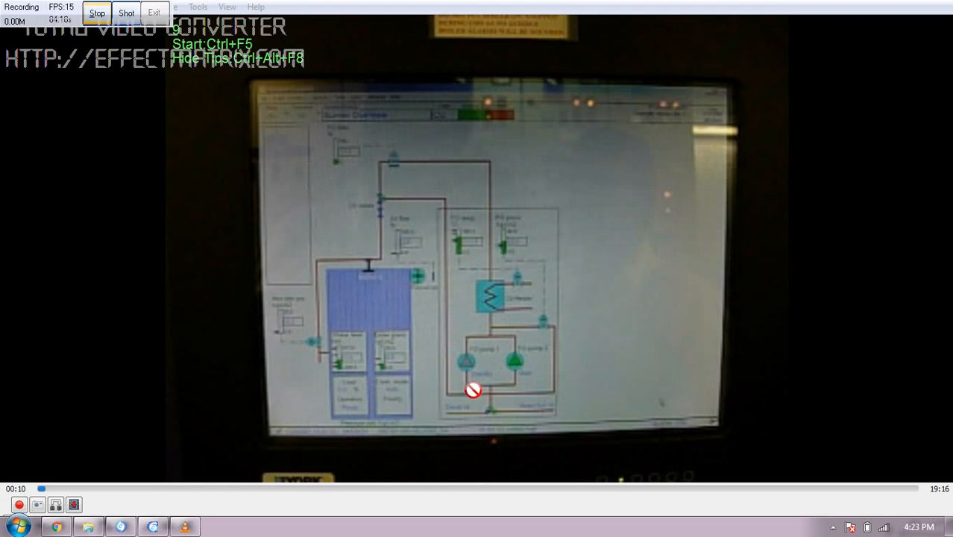
{"action": "mouse_move", "coordinate": [391, 210]}
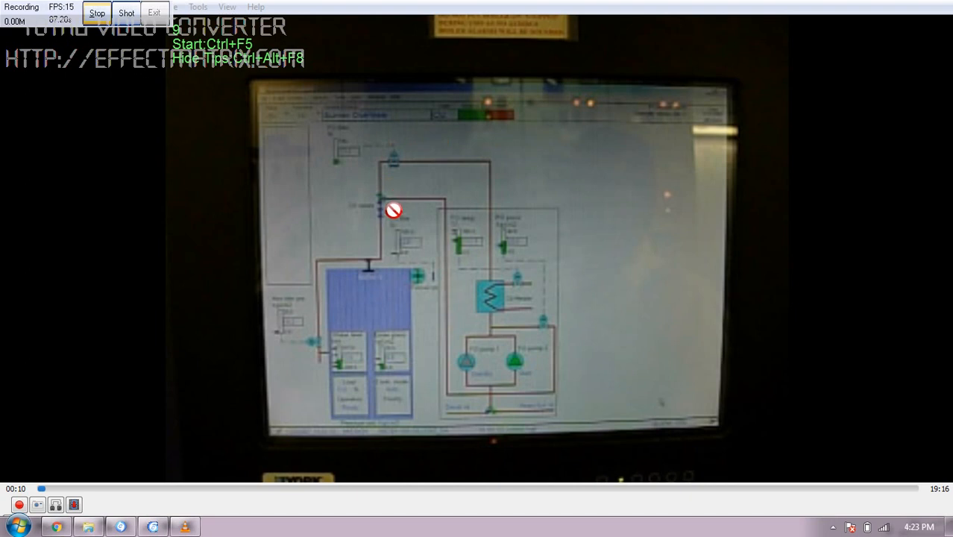
{"action": "mouse_move", "coordinate": [395, 204]}
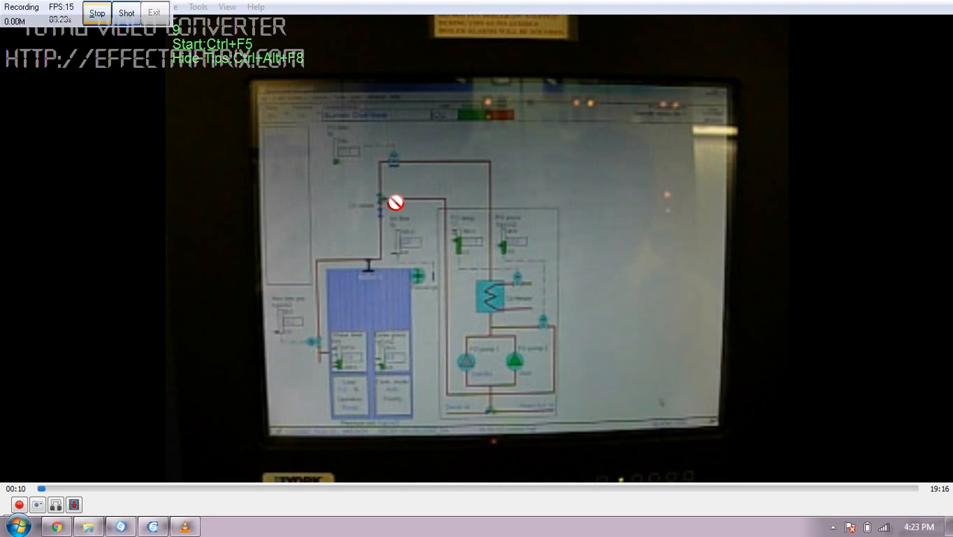
{"action": "mouse_move", "coordinate": [379, 253]}
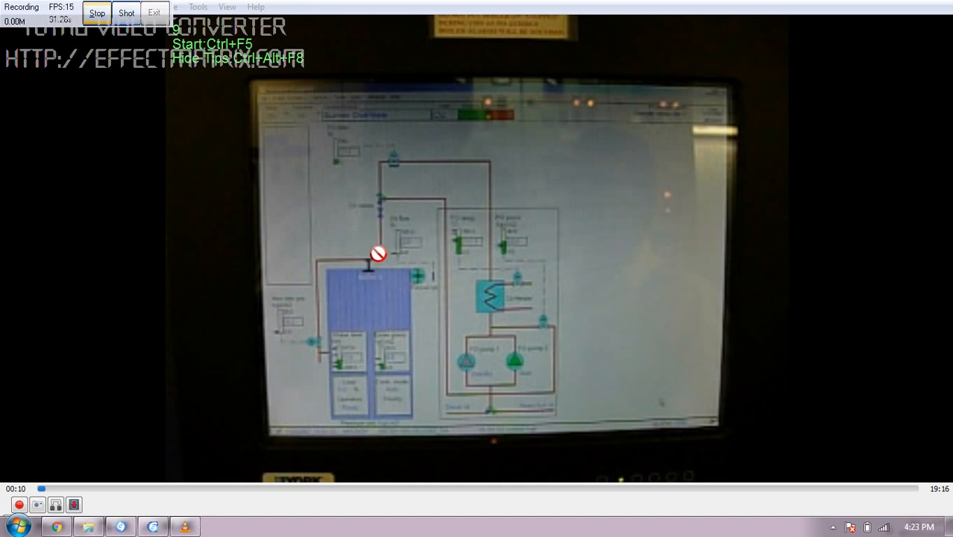
{"action": "mouse_move", "coordinate": [380, 232]}
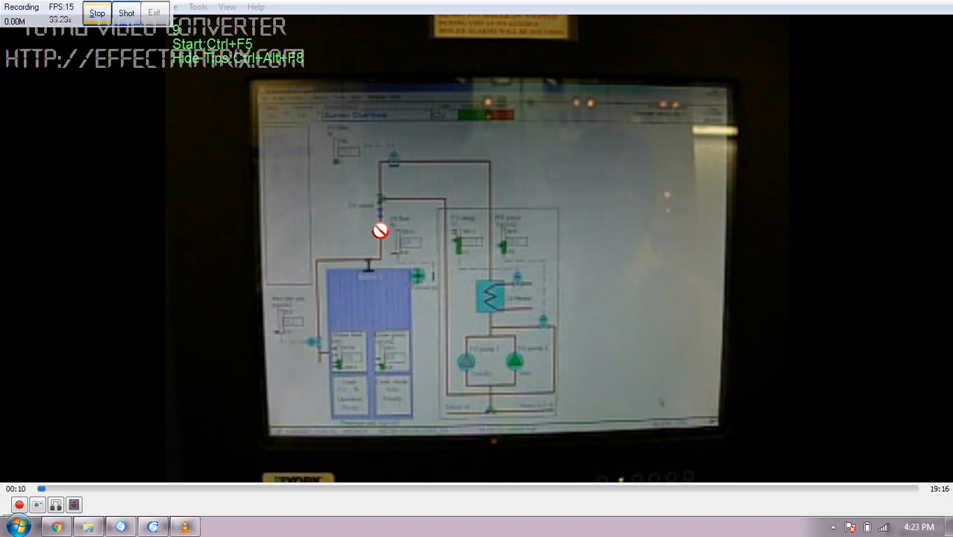
{"action": "mouse_move", "coordinate": [367, 270]}
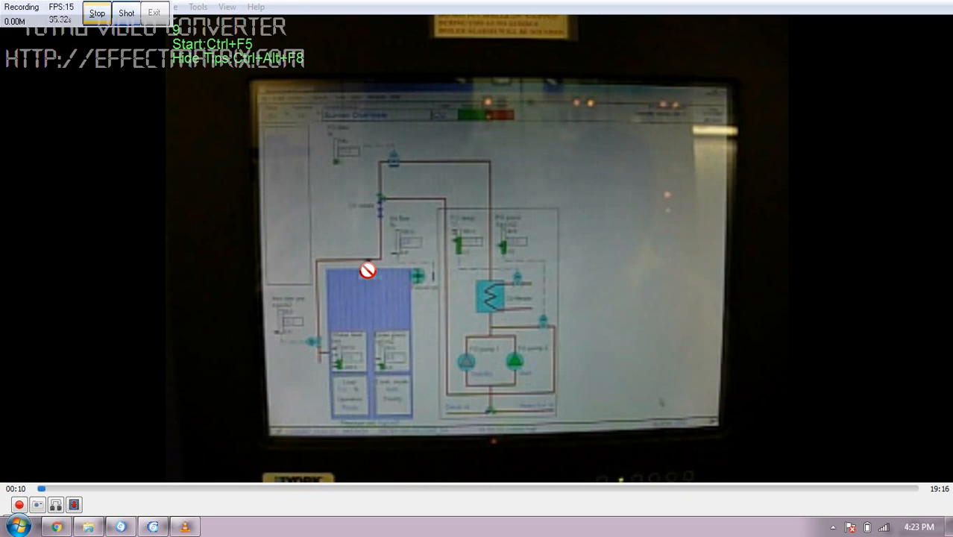
{"action": "mouse_move", "coordinate": [332, 360]}
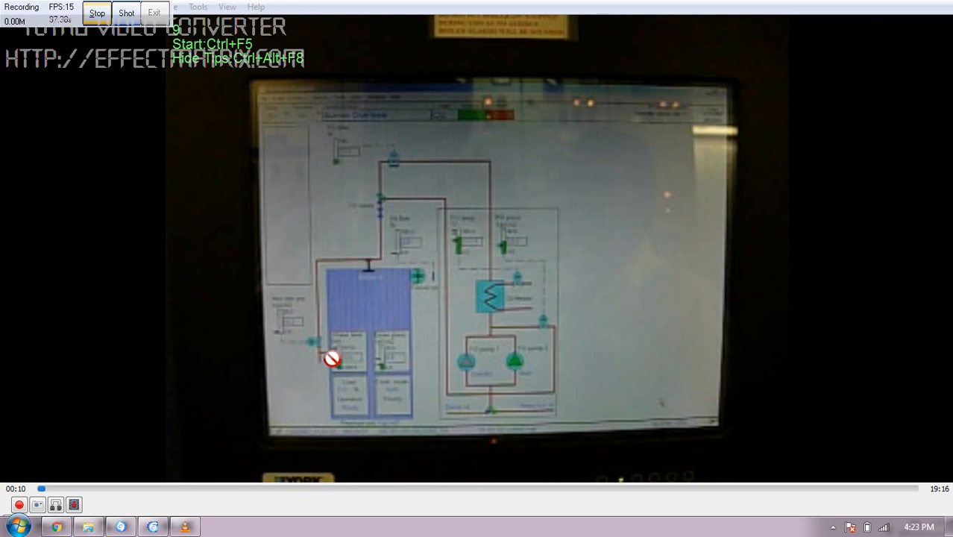
{"action": "mouse_move", "coordinate": [359, 263]}
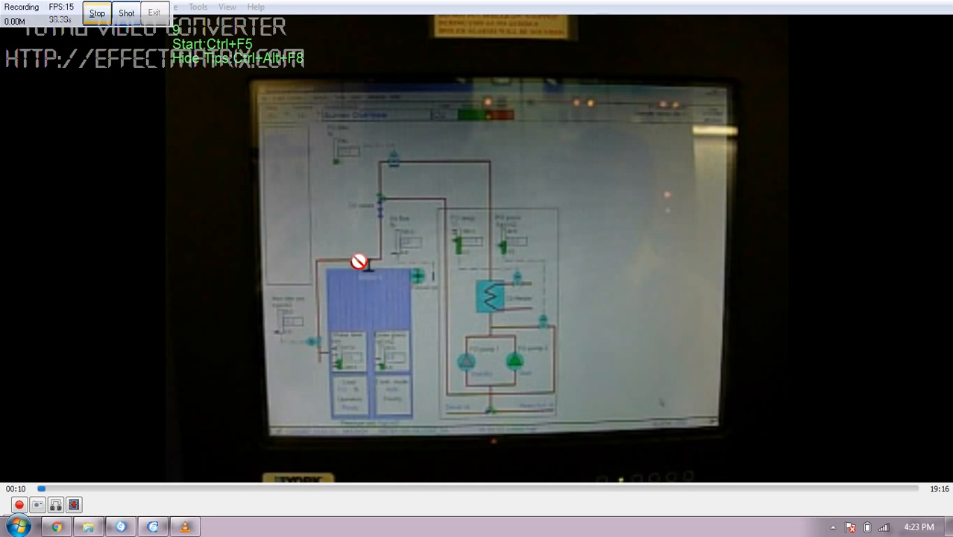
{"action": "mouse_move", "coordinate": [338, 263]}
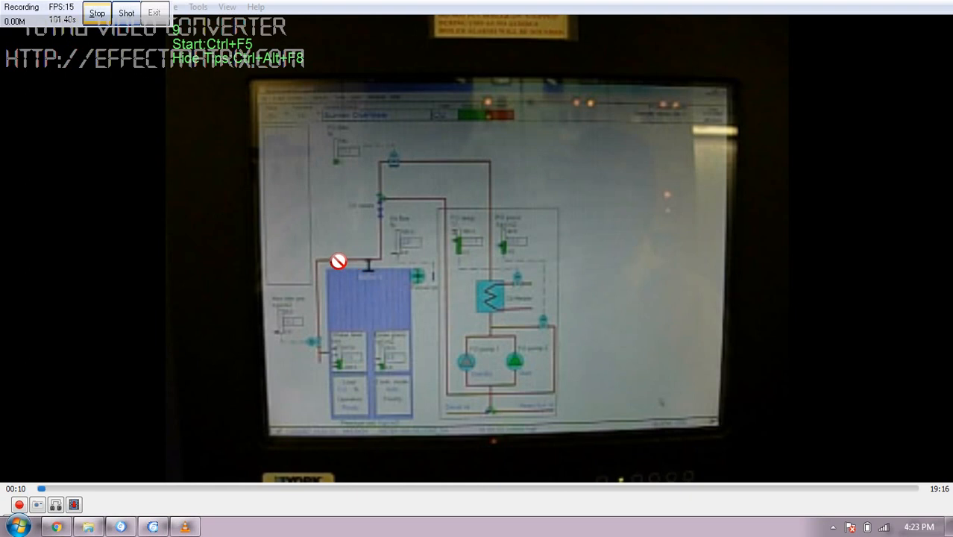
{"action": "mouse_move", "coordinate": [391, 305]}
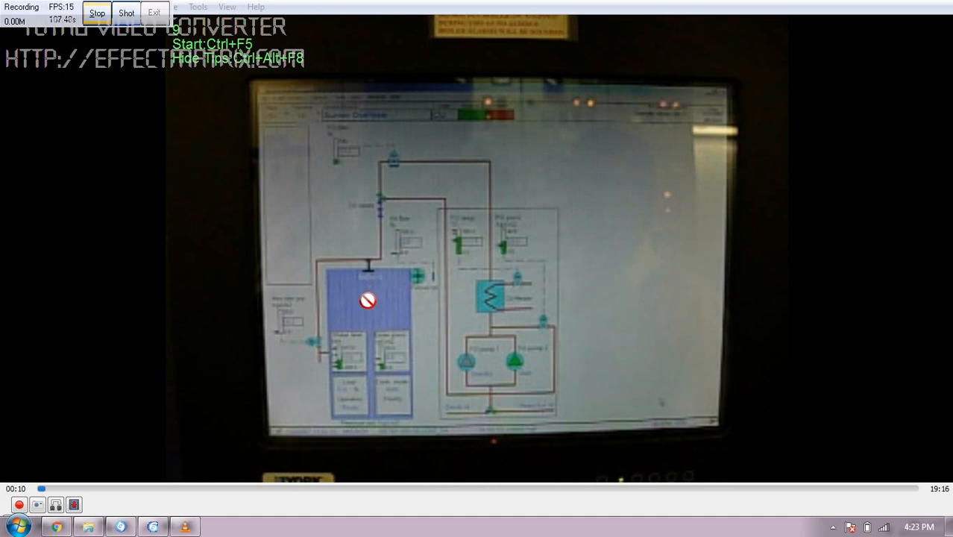
{"action": "mouse_move", "coordinate": [311, 299]}
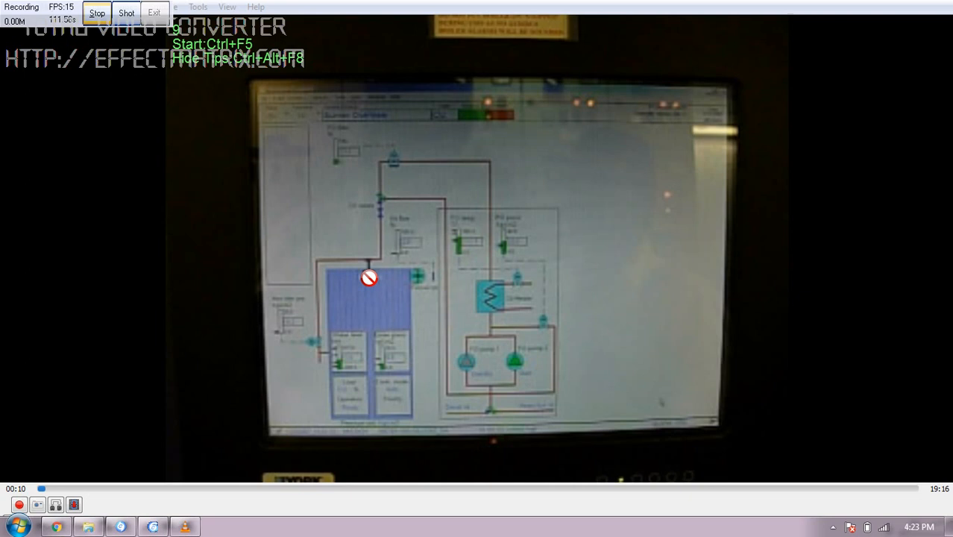
{"action": "mouse_move", "coordinate": [377, 306]}
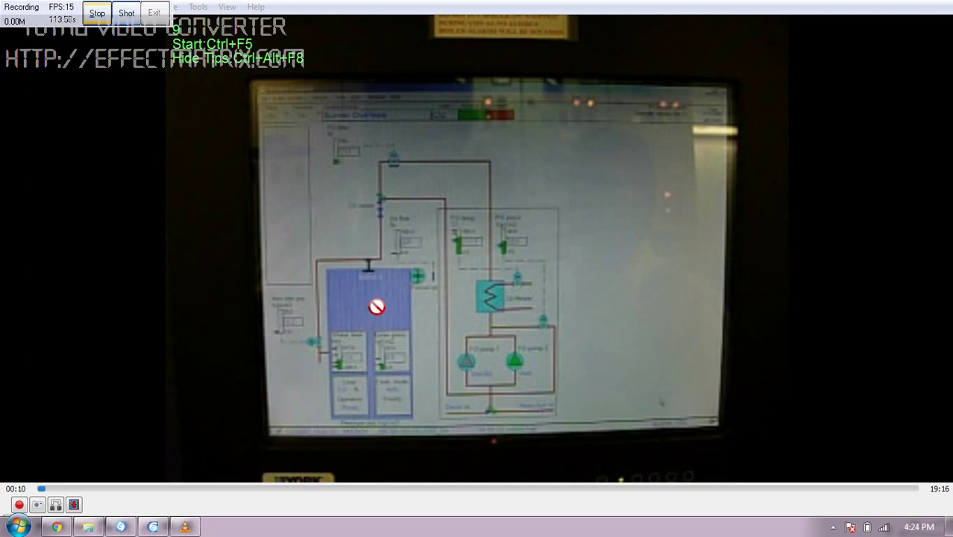
{"action": "mouse_move", "coordinate": [384, 295]}
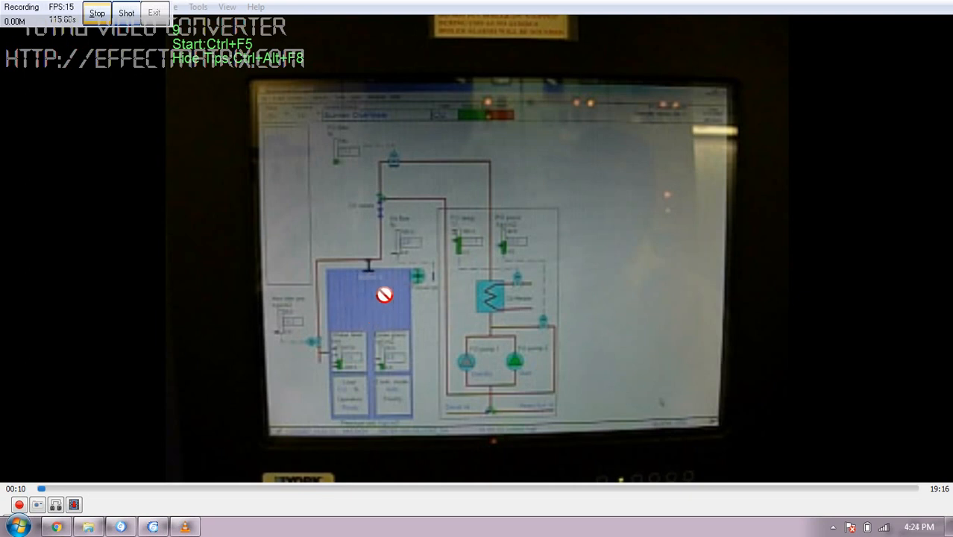
{"action": "mouse_move", "coordinate": [427, 281]}
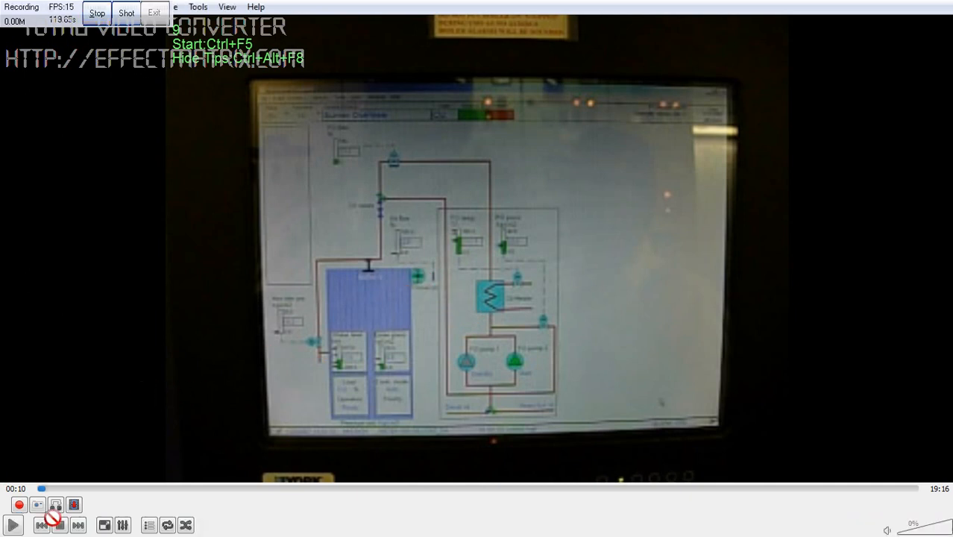
Resume the boiler video in VLC and let it run to about 2:41
{"action": "left_click", "coordinate": [13, 525]}
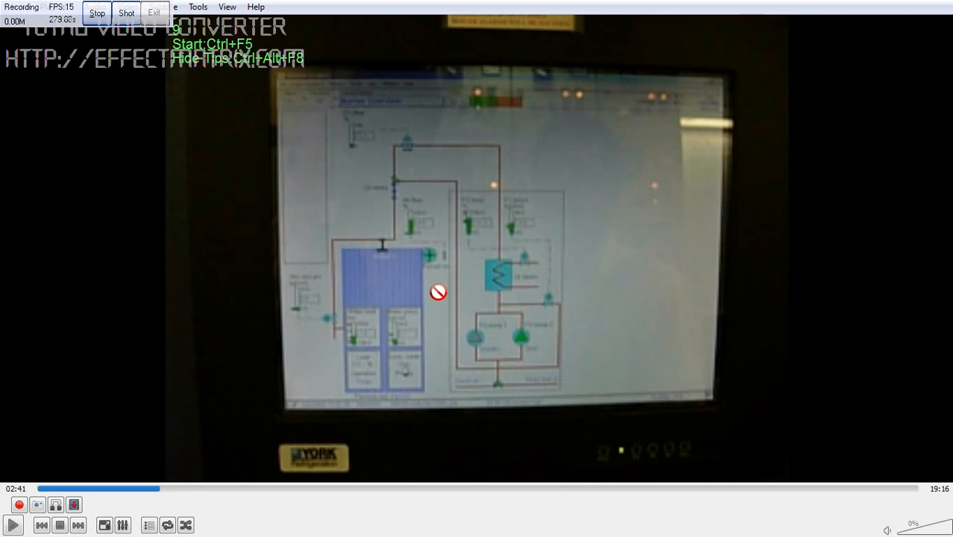
{"action": "mouse_move", "coordinate": [435, 284]}
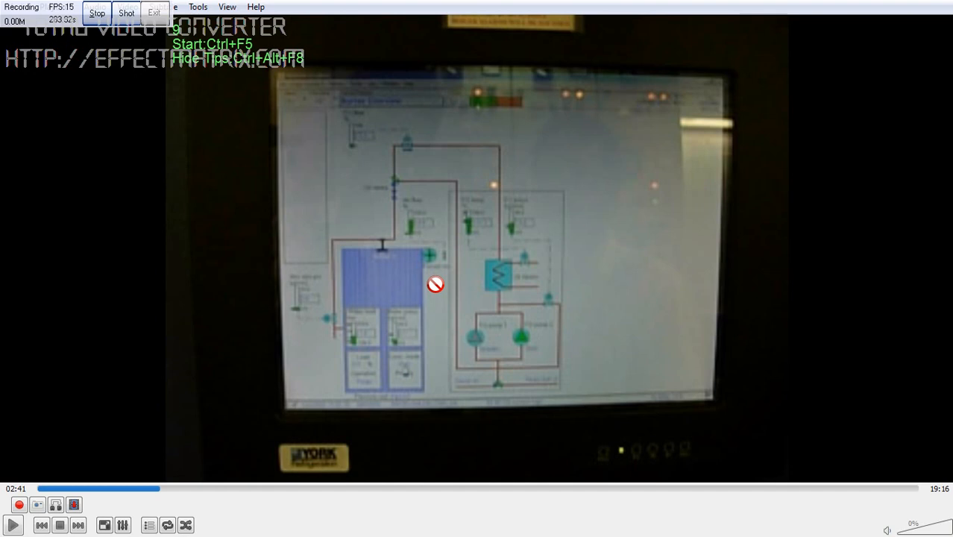
{"action": "mouse_move", "coordinate": [448, 287]}
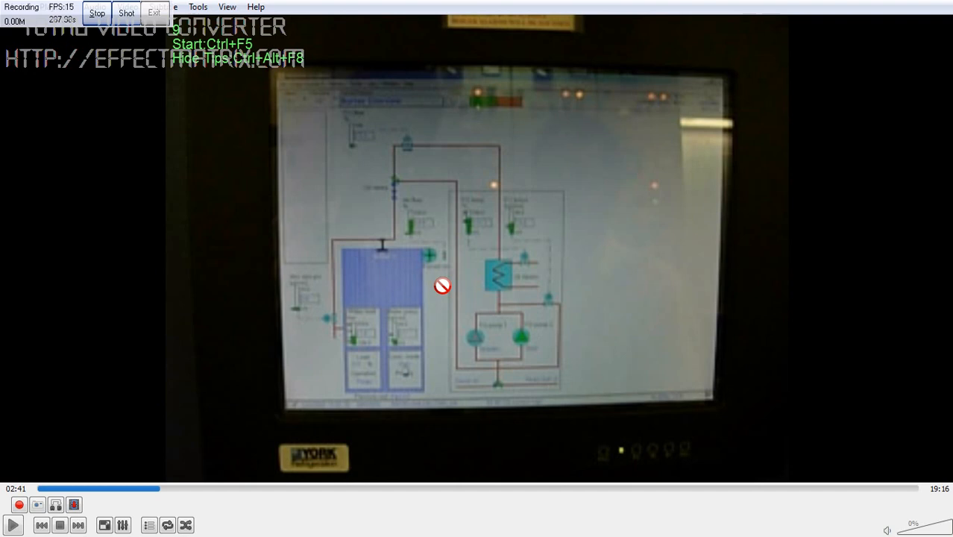
{"action": "mouse_move", "coordinate": [411, 337]}
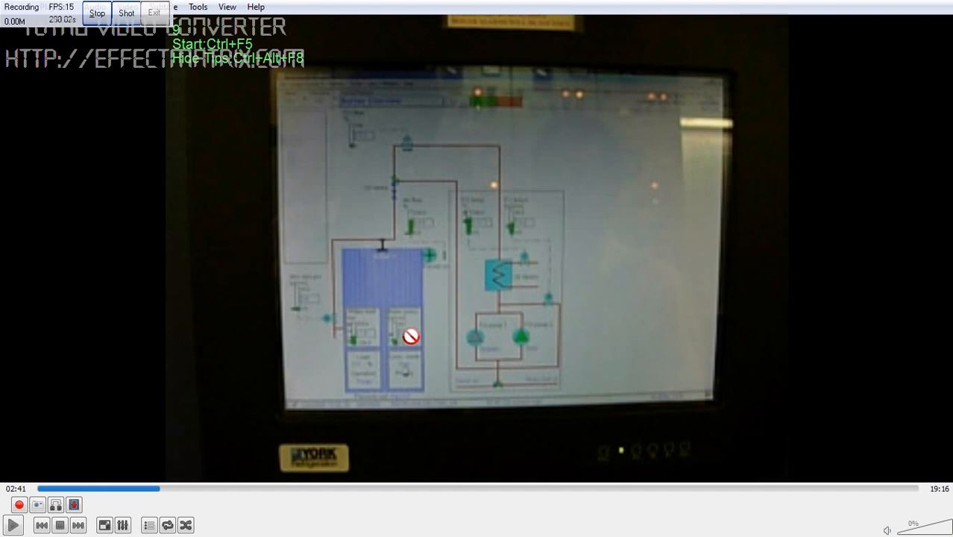
{"action": "mouse_move", "coordinate": [362, 320]}
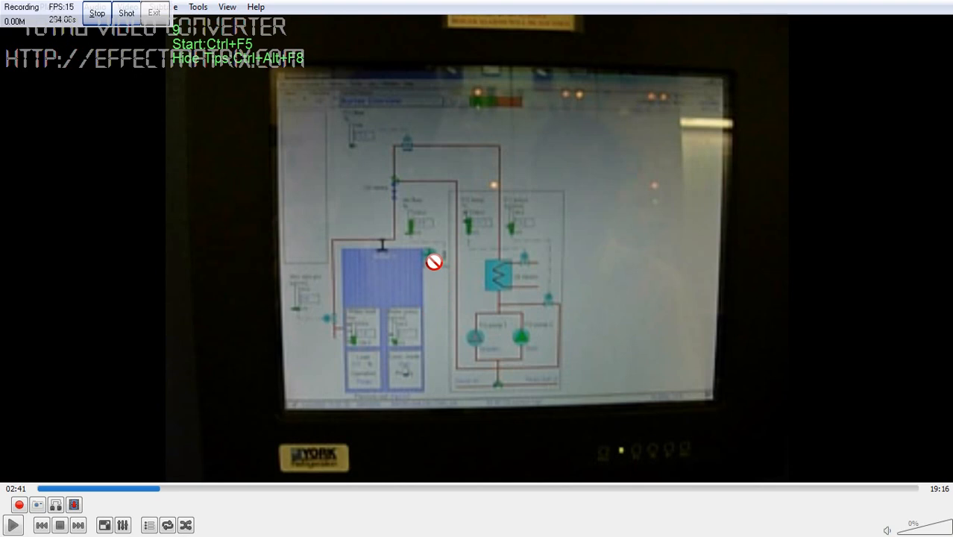
{"action": "mouse_move", "coordinate": [385, 293]}
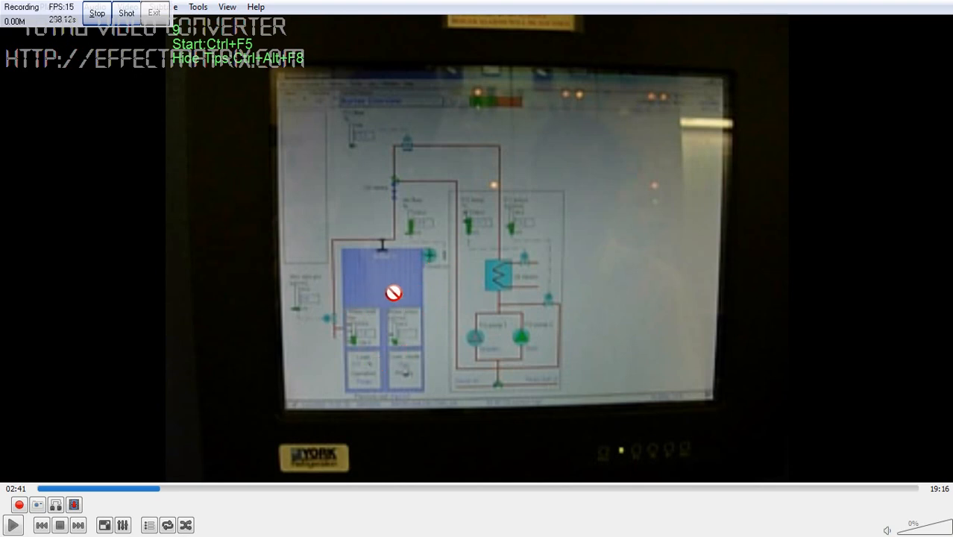
{"action": "mouse_move", "coordinate": [389, 287]}
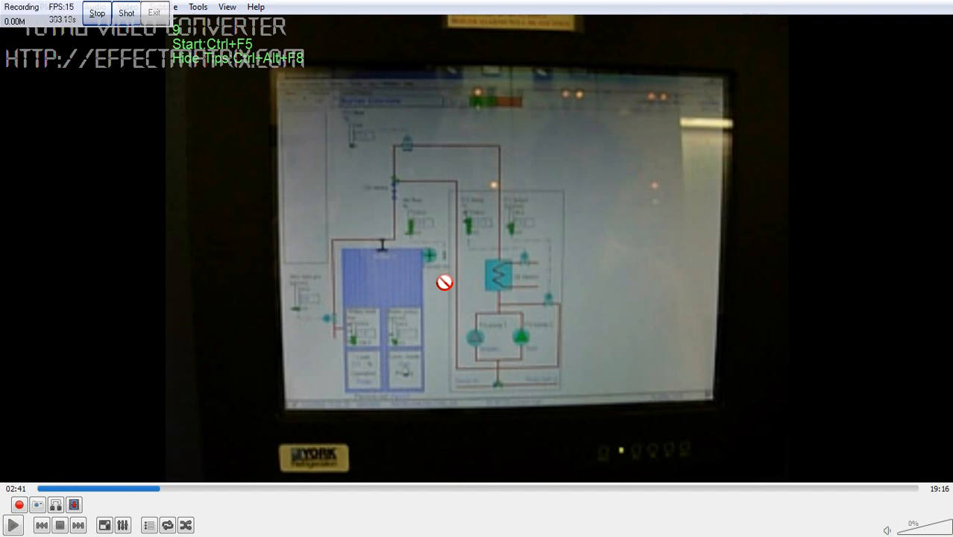
{"action": "mouse_move", "coordinate": [437, 287]}
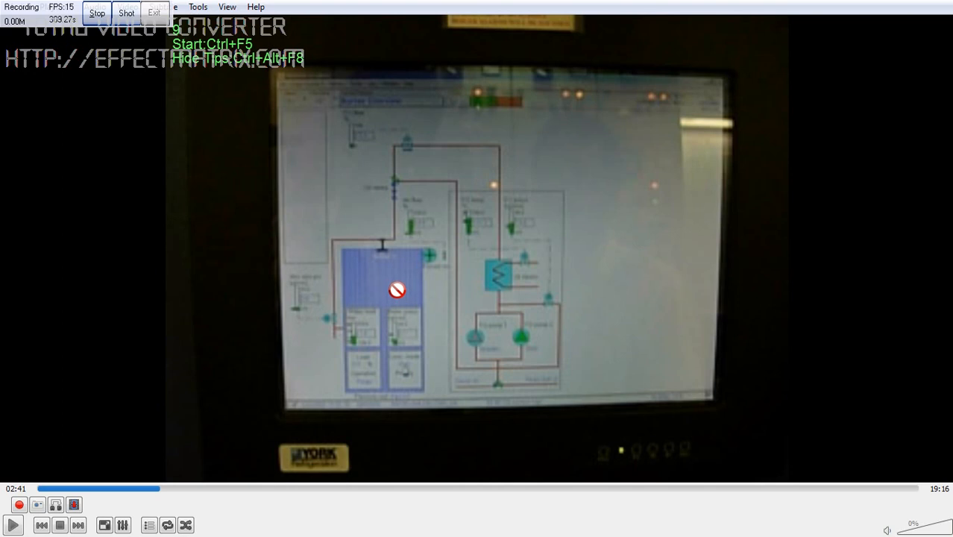
{"action": "mouse_move", "coordinate": [401, 254]}
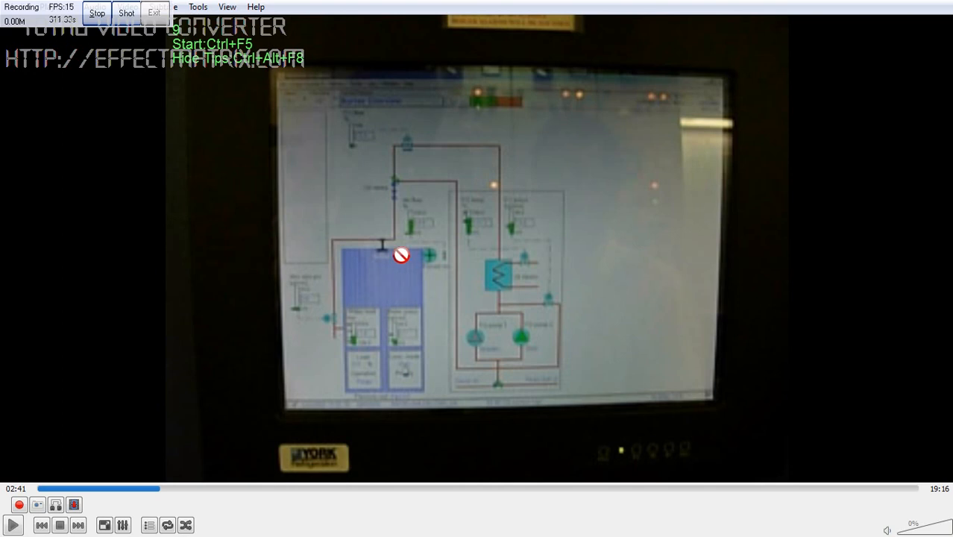
{"action": "mouse_move", "coordinate": [449, 214]}
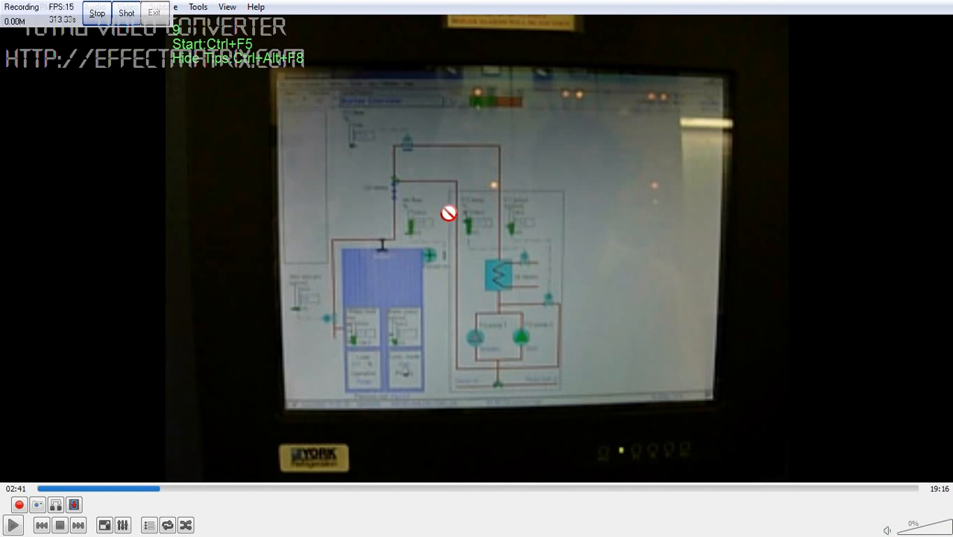
{"action": "mouse_move", "coordinate": [401, 309]}
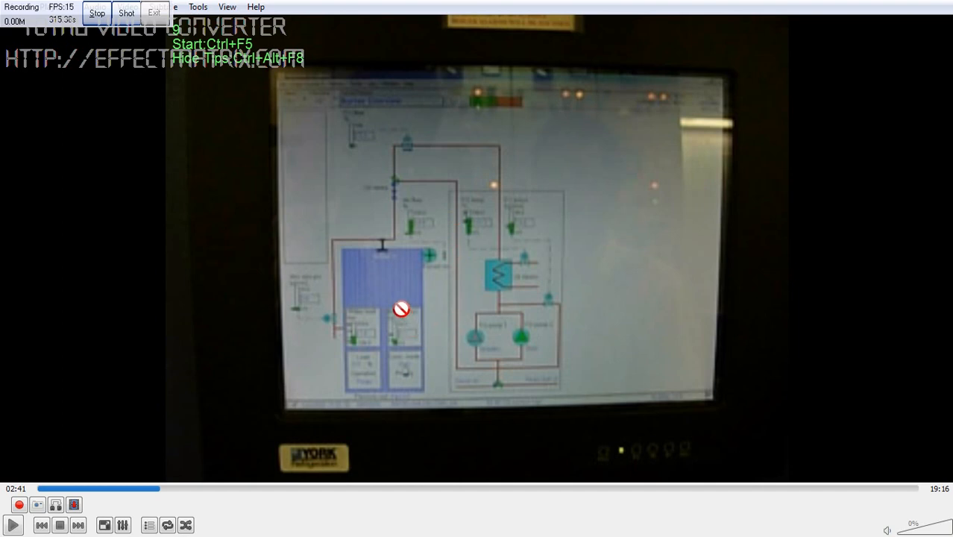
{"action": "mouse_move", "coordinate": [380, 288]}
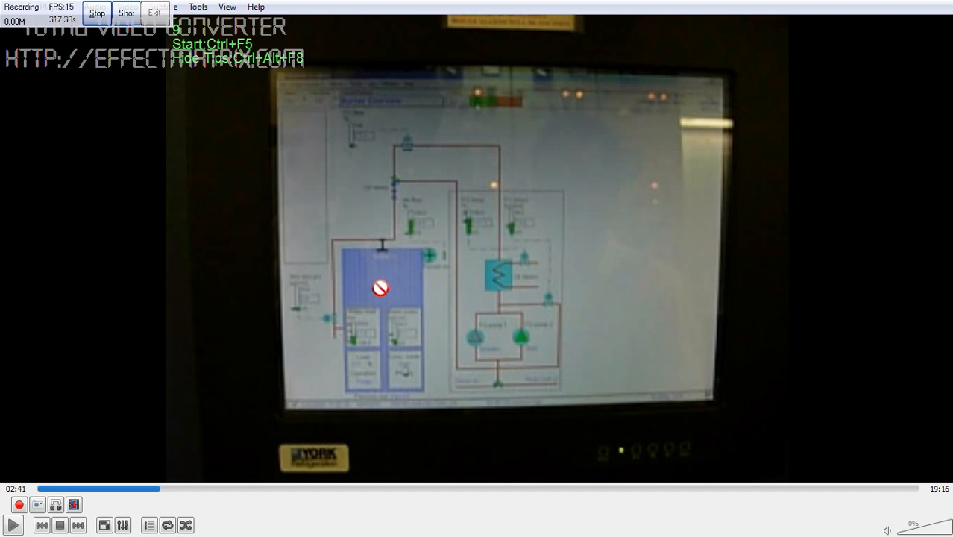
{"action": "mouse_move", "coordinate": [366, 271]}
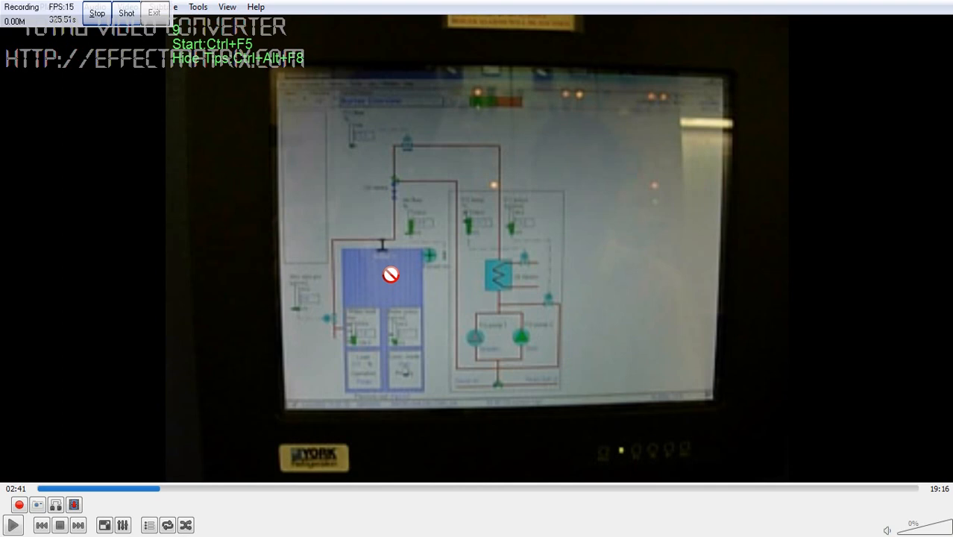
{"action": "mouse_move", "coordinate": [380, 298]}
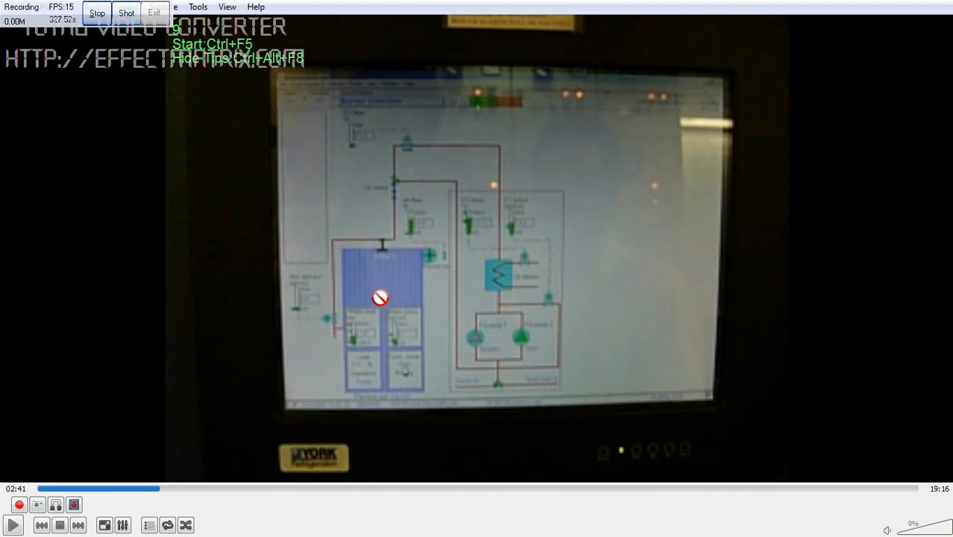
{"action": "mouse_move", "coordinate": [414, 288]}
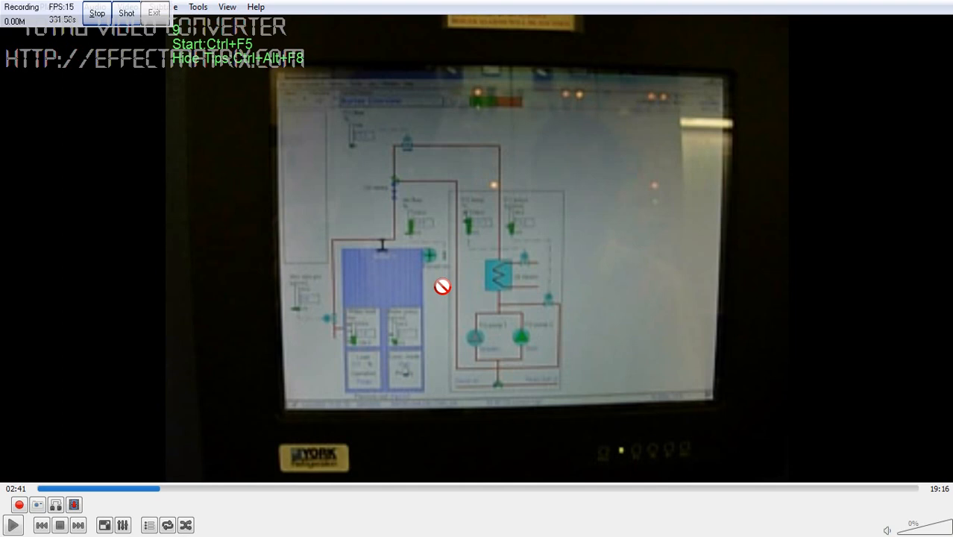
{"action": "mouse_move", "coordinate": [123, 39]}
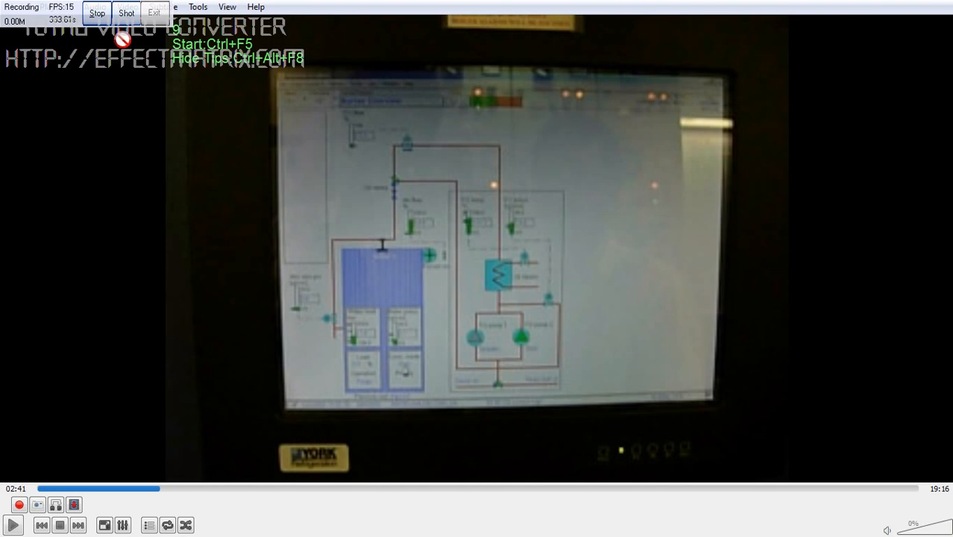